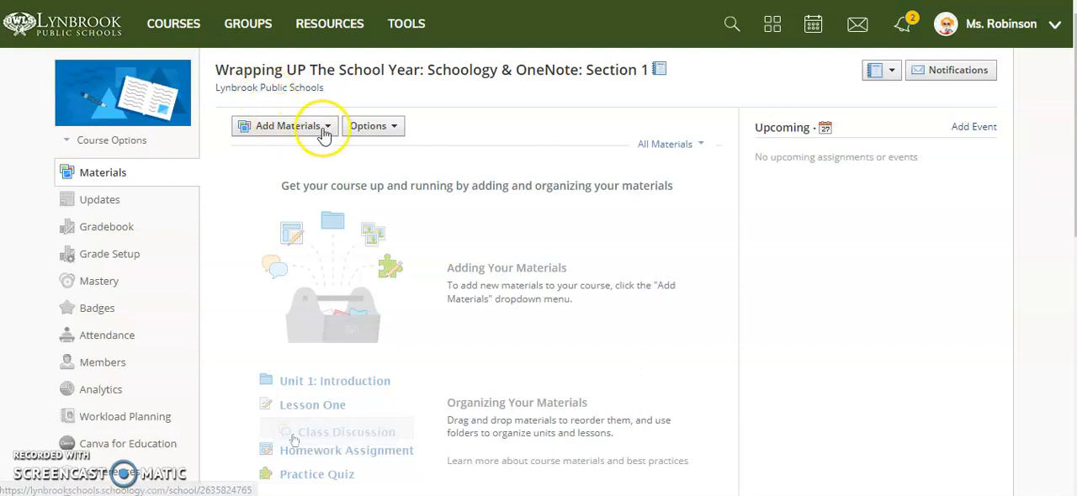
Show the Add Materials choices on the empty course Materials page.
{"action": "left_click", "coordinate": [287, 124]}
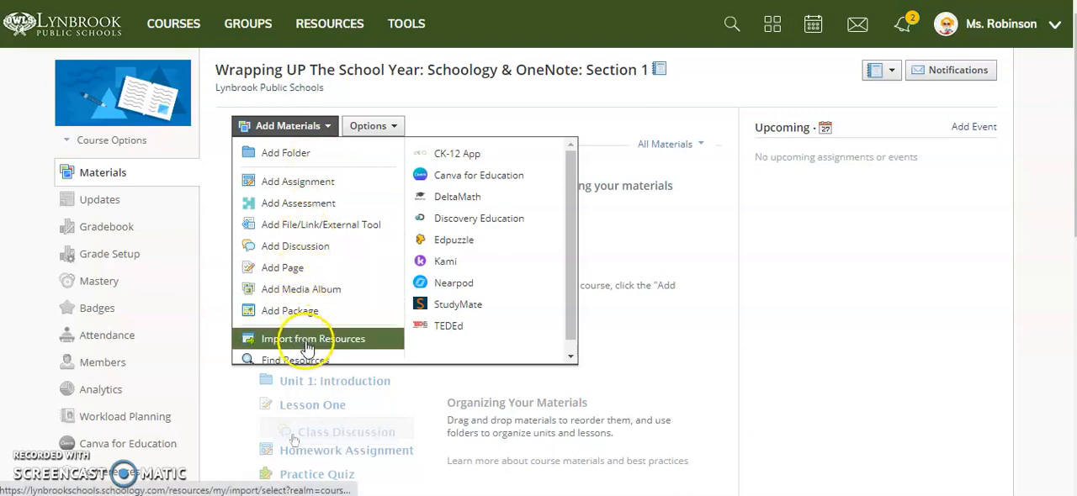
From Course Backups, select the Unit 1 - Algebra Stuff ** folder of the Grade 8 Algebra: Period 4: Section 4 backup.
{"action": "left_click", "coordinate": [313, 338]}
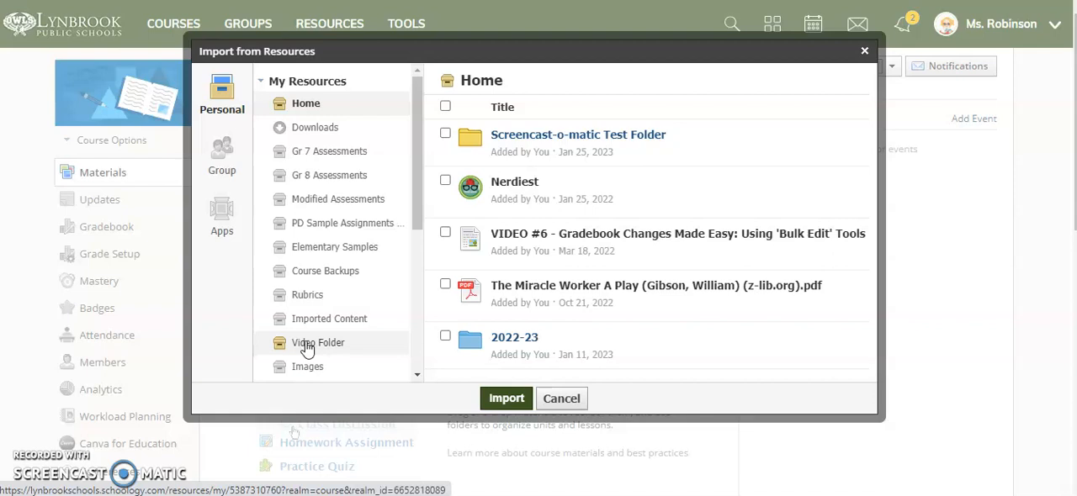
{"action": "mouse_move", "coordinate": [348, 271]}
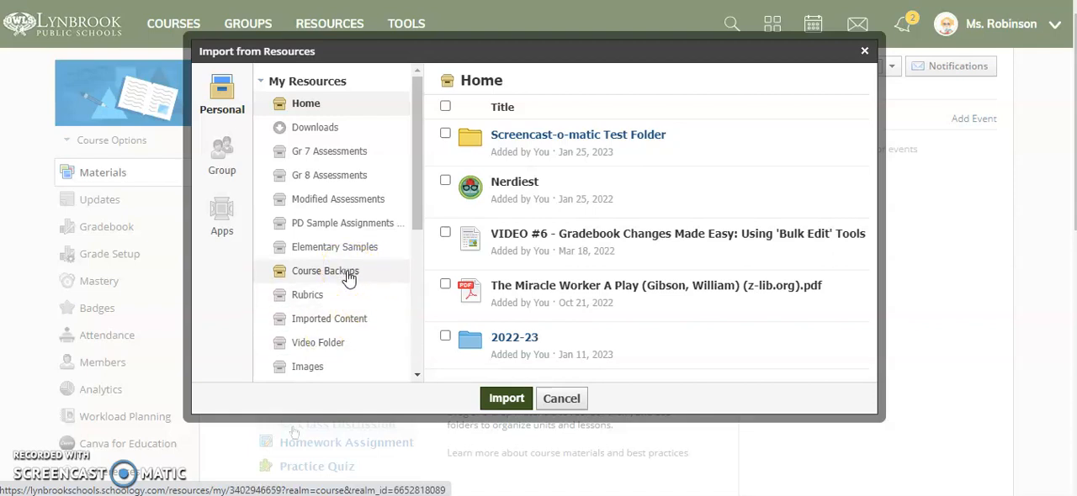
{"action": "left_click", "coordinate": [324, 271]}
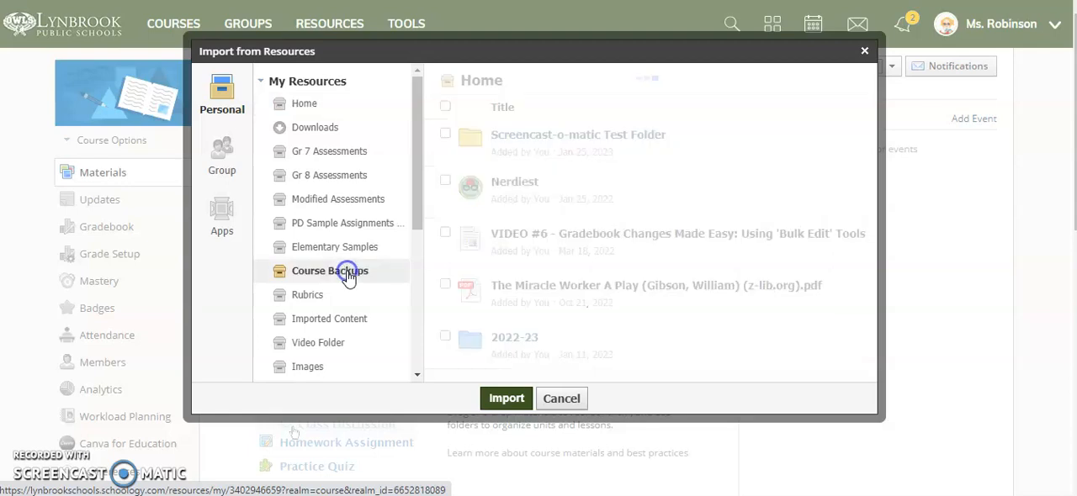
{"action": "left_click", "coordinate": [330, 270]}
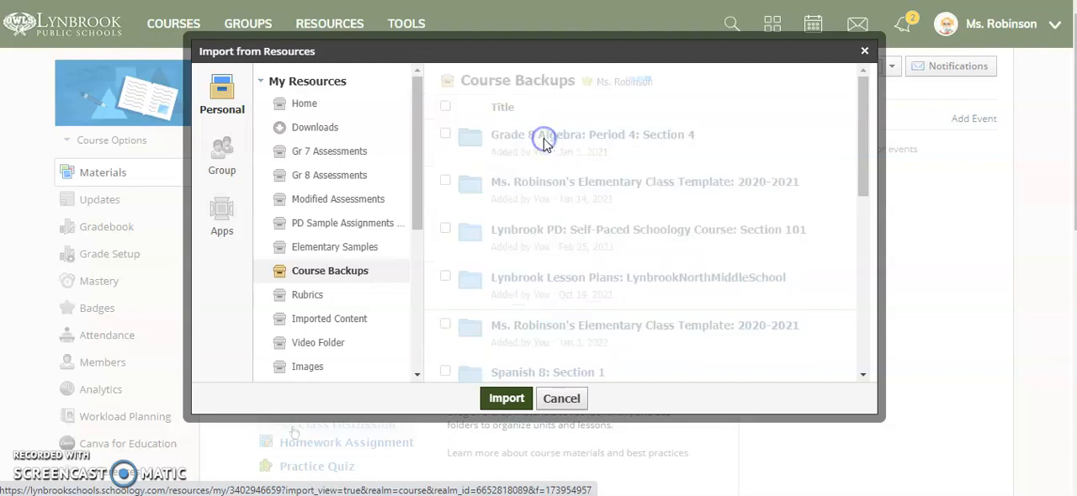
{"action": "left_click", "coordinate": [593, 134]}
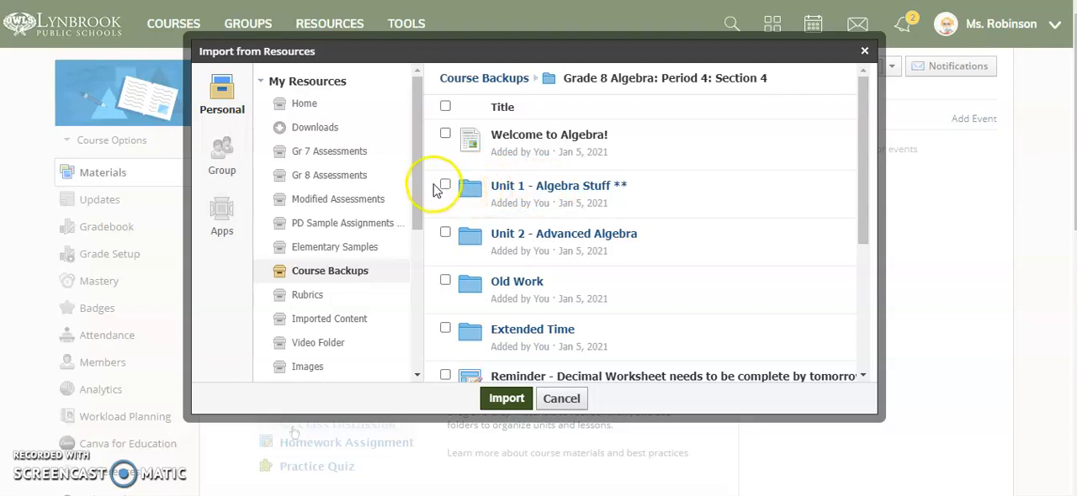
{"action": "left_click", "coordinate": [444, 185]}
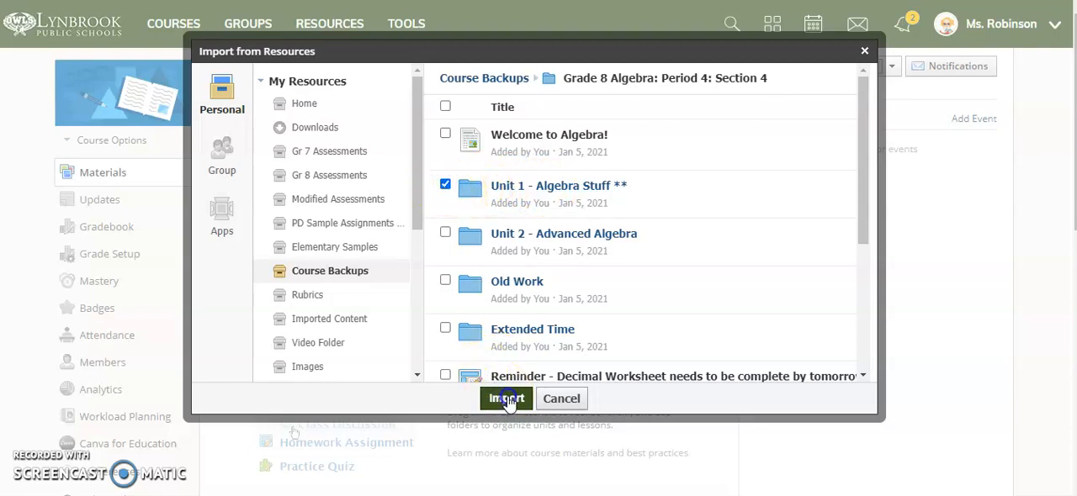
List Unit 1's items for import and mark the Math Antics video to come in unpublished.
{"action": "left_click", "coordinate": [505, 399]}
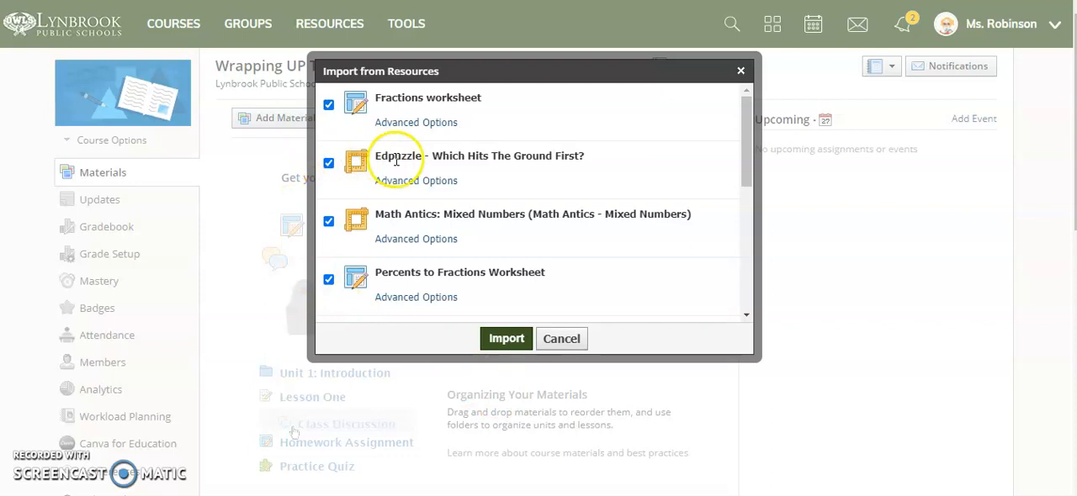
{"action": "mouse_move", "coordinate": [481, 215]}
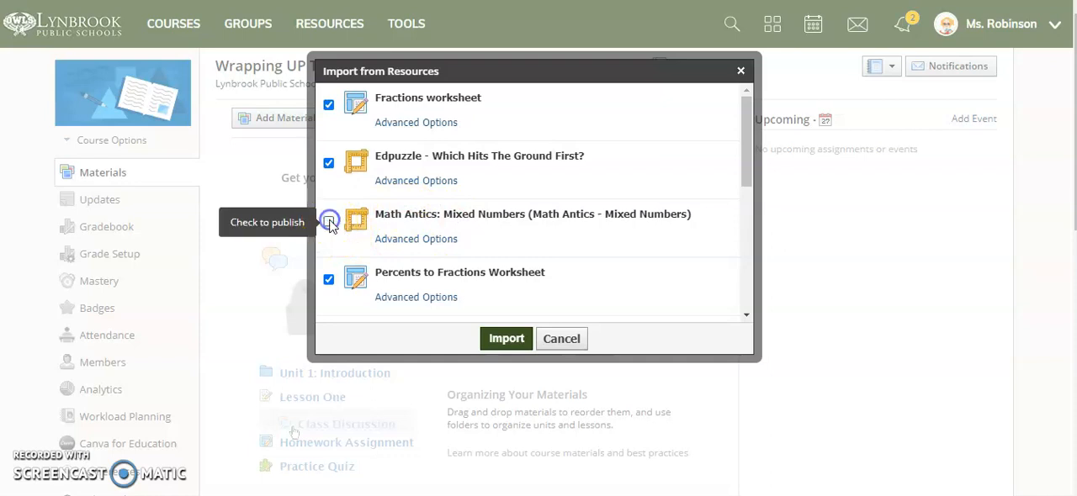
{"action": "left_click", "coordinate": [328, 220]}
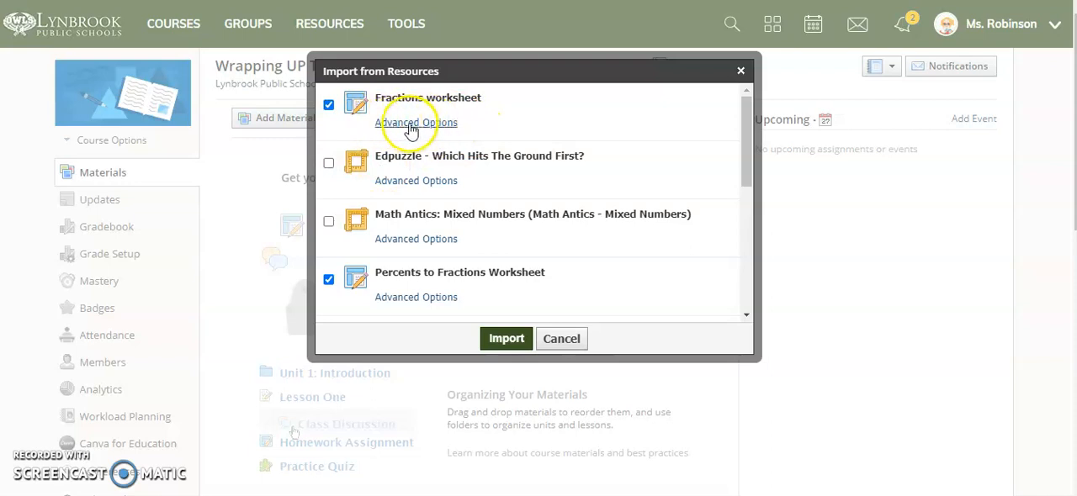
In the Fractions worksheet's advanced options, set a due date of 9/08/23 at 11:59PM.
{"action": "left_click", "coordinate": [415, 121]}
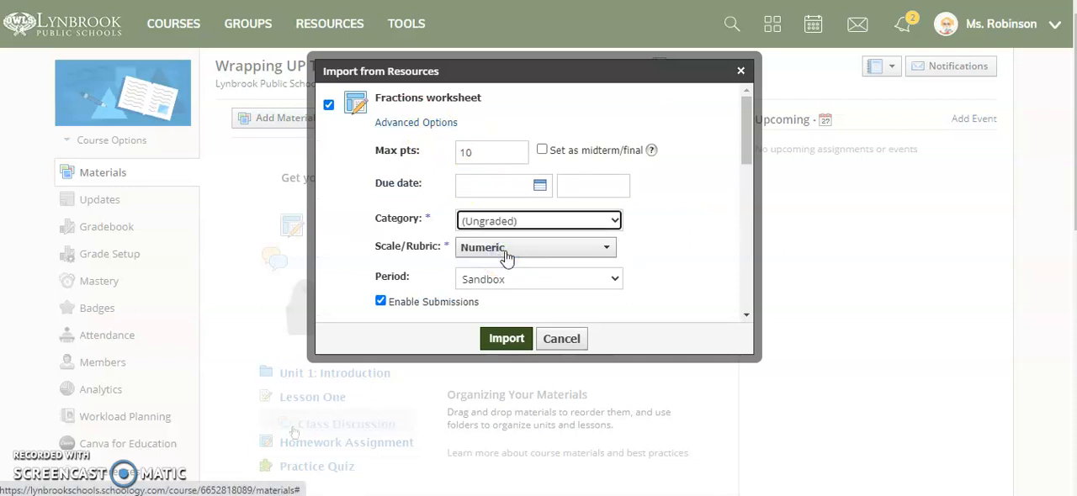
{"action": "left_click", "coordinate": [538, 185]}
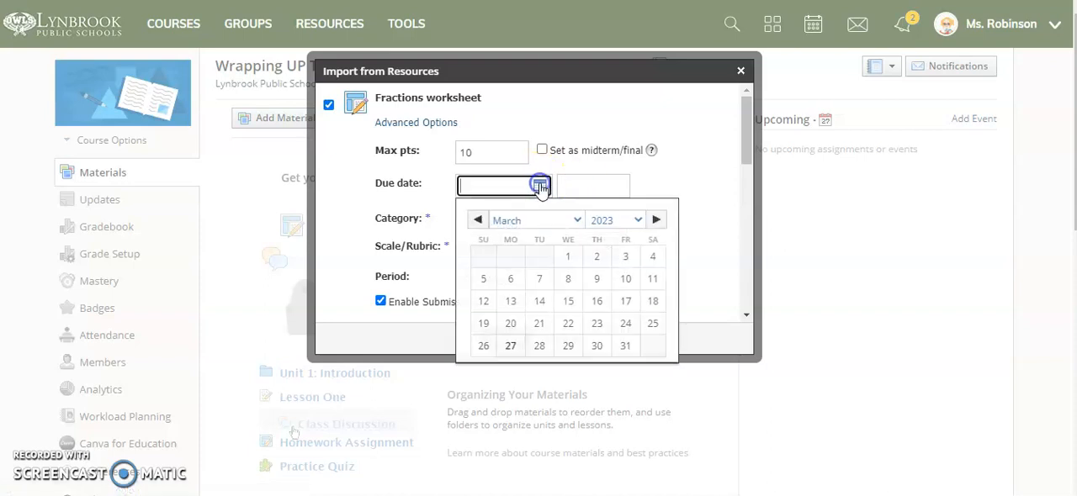
{"action": "left_click", "coordinate": [535, 219]}
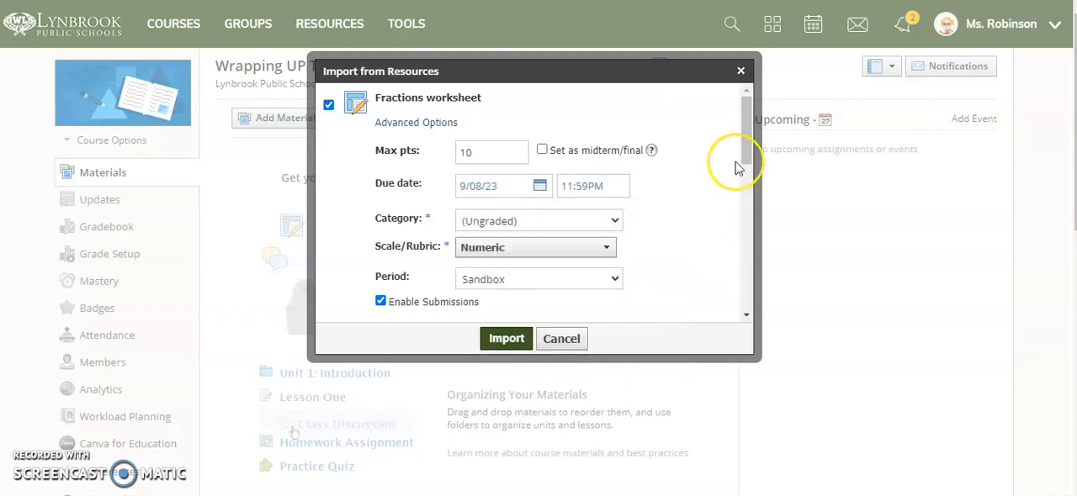
{"action": "scroll", "scroll_direction": "down", "scroll_amount": 3}
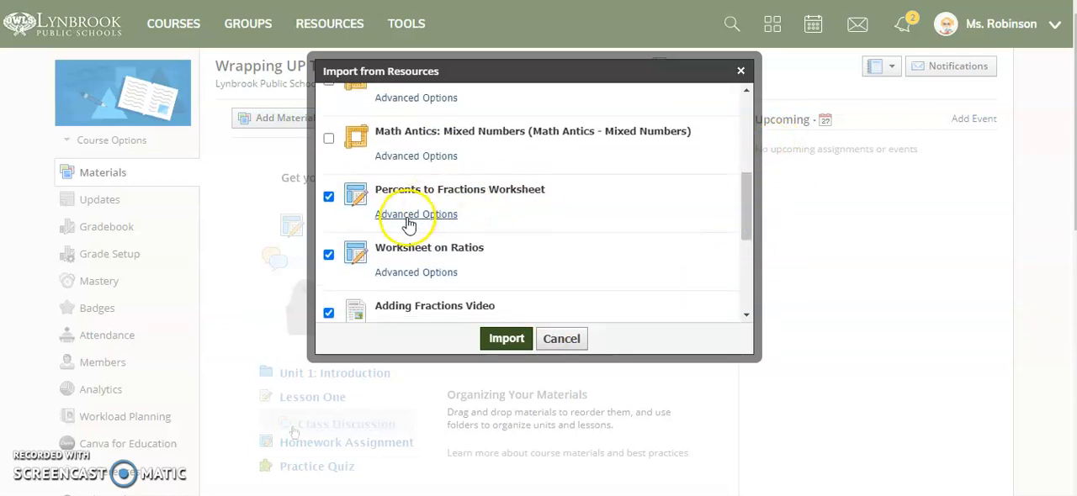
{"action": "mouse_move", "coordinate": [461, 242]}
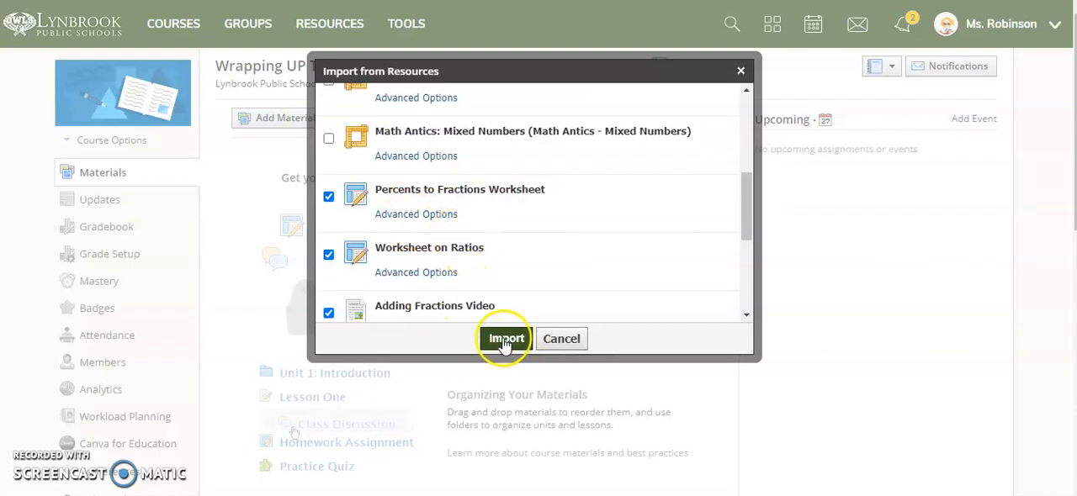
Import the selected Unit 1 materials into the course.
{"action": "left_click", "coordinate": [505, 338]}
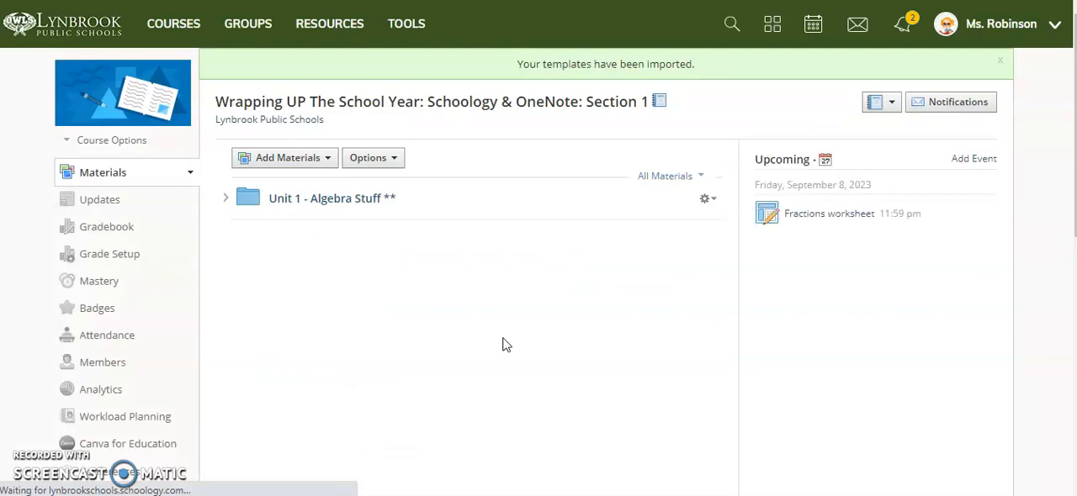
Expand Unit 1 and Sept 8-11, start unpublishing Worksheet on Ratios, cancel, and reach its gear options.
{"action": "left_click", "coordinate": [225, 198]}
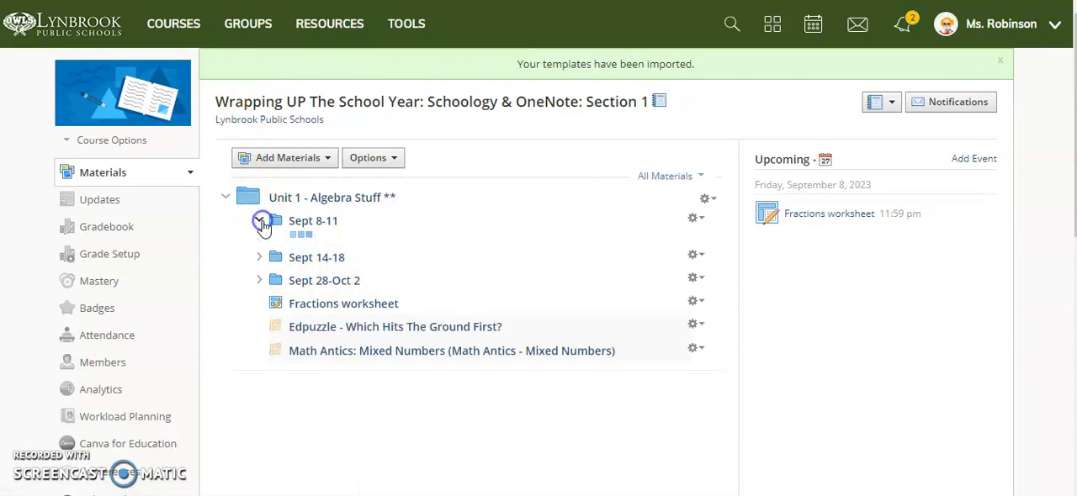
{"action": "left_click", "coordinate": [259, 220]}
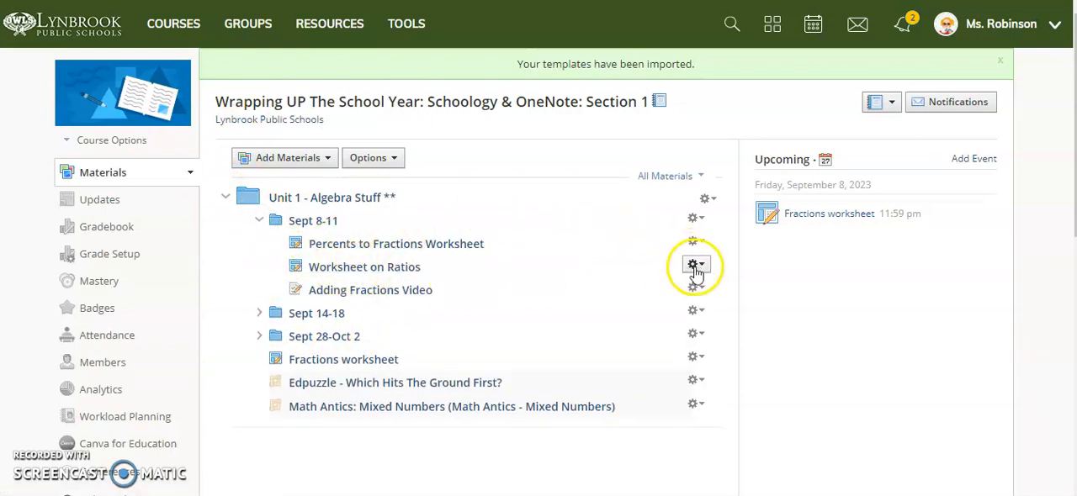
{"action": "left_click", "coordinate": [695, 265]}
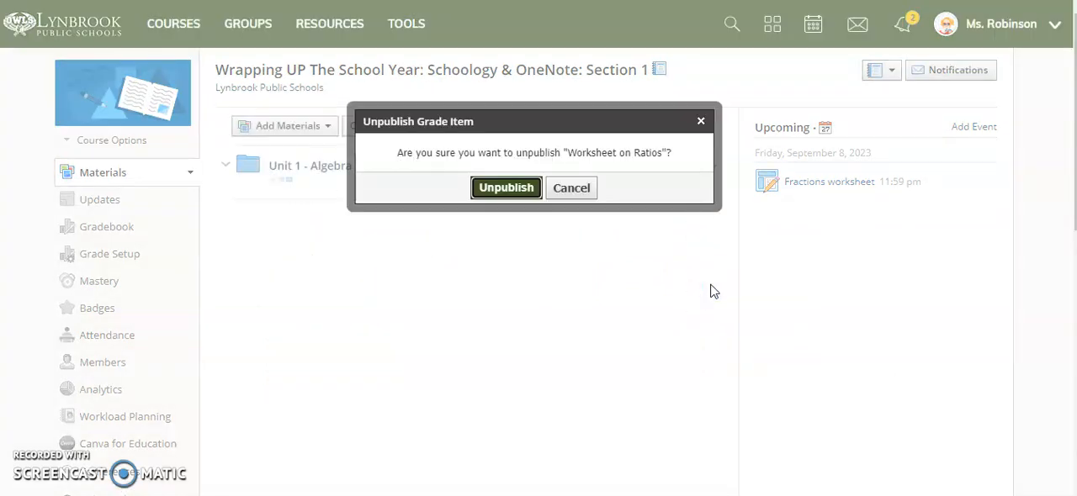
{"action": "left_click", "coordinate": [572, 189]}
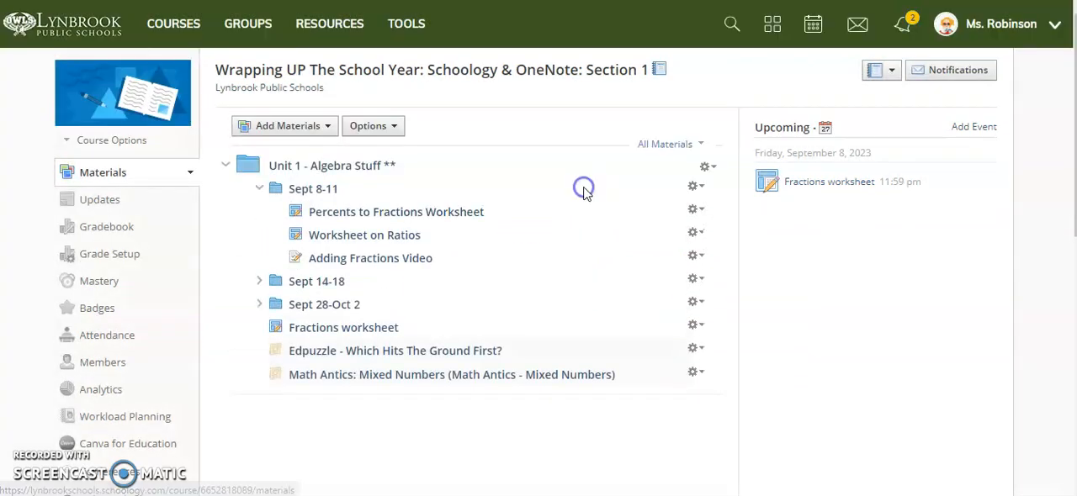
{"action": "left_click", "coordinate": [697, 232]}
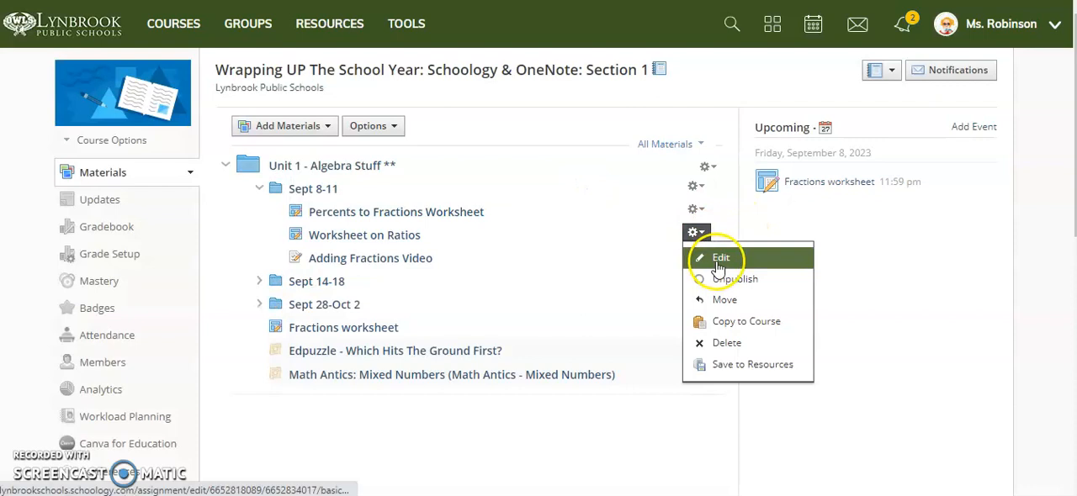
{"action": "left_click", "coordinate": [720, 258]}
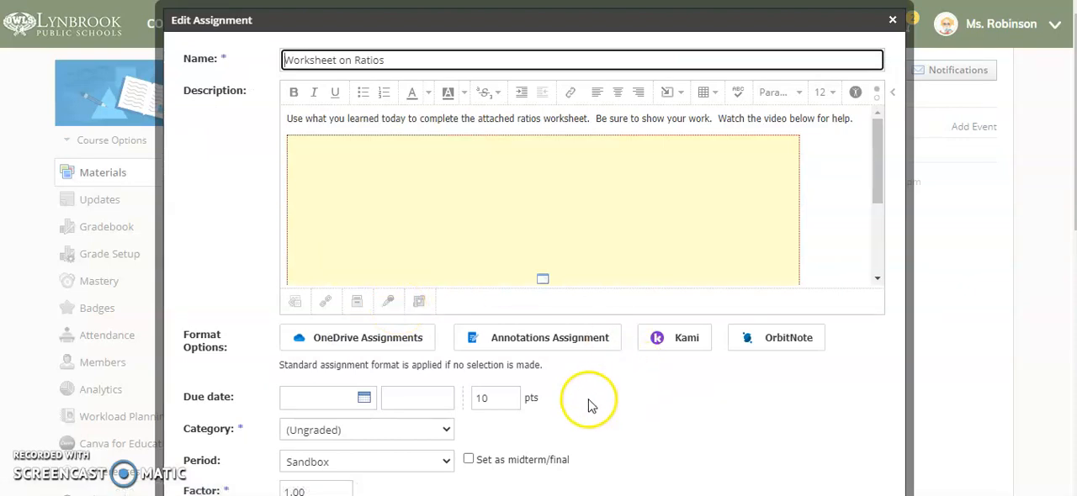
{"action": "mouse_move", "coordinate": [623, 468]}
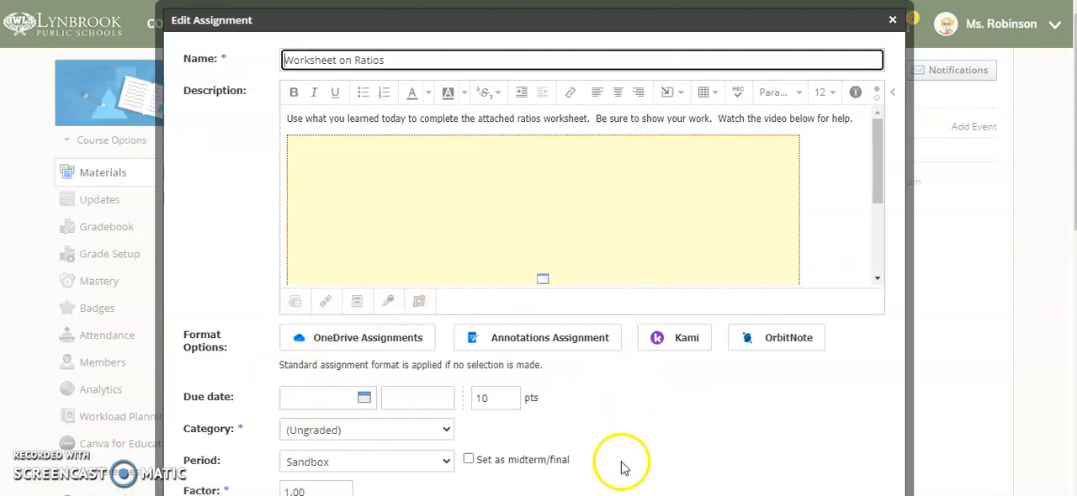
{"action": "mouse_move", "coordinate": [939, 267]}
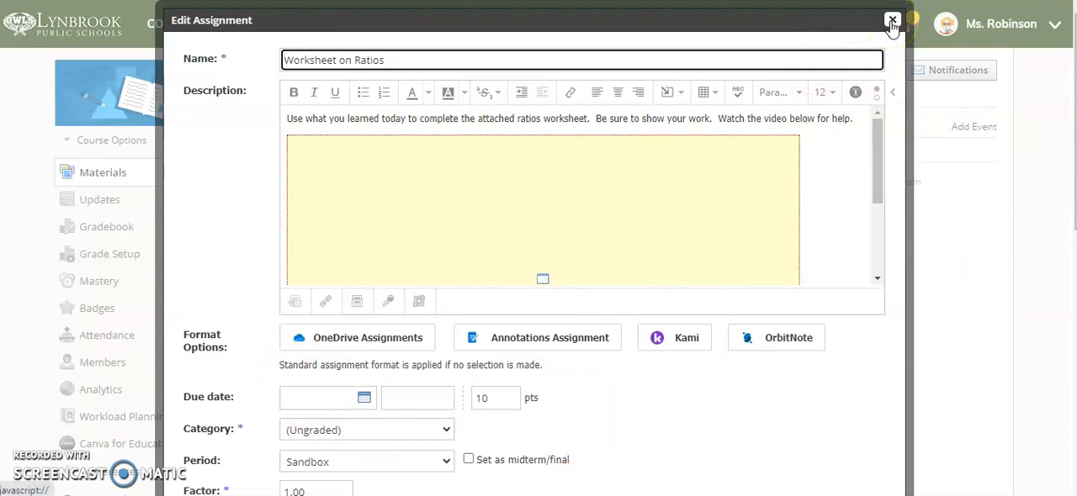
{"action": "left_click", "coordinate": [892, 20]}
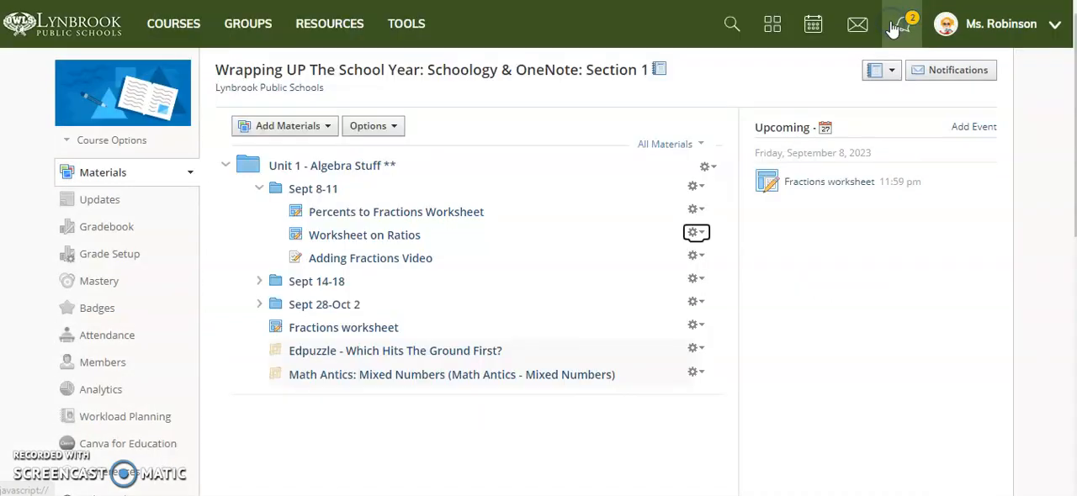